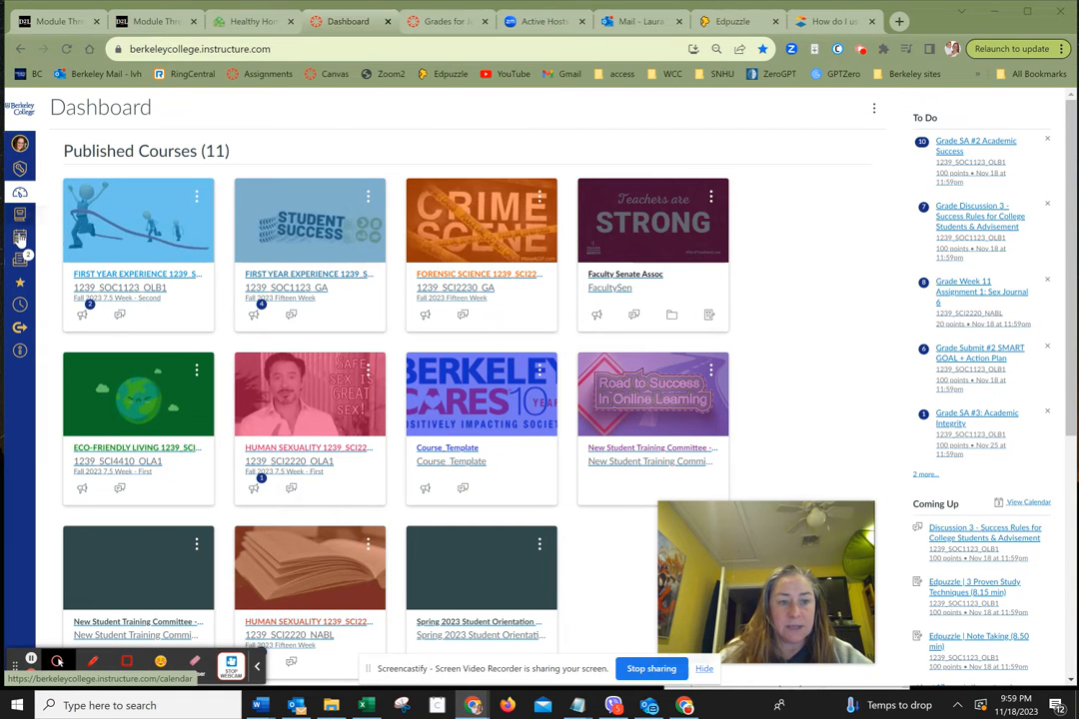
{"action": "mouse_move", "coordinate": [20, 236]}
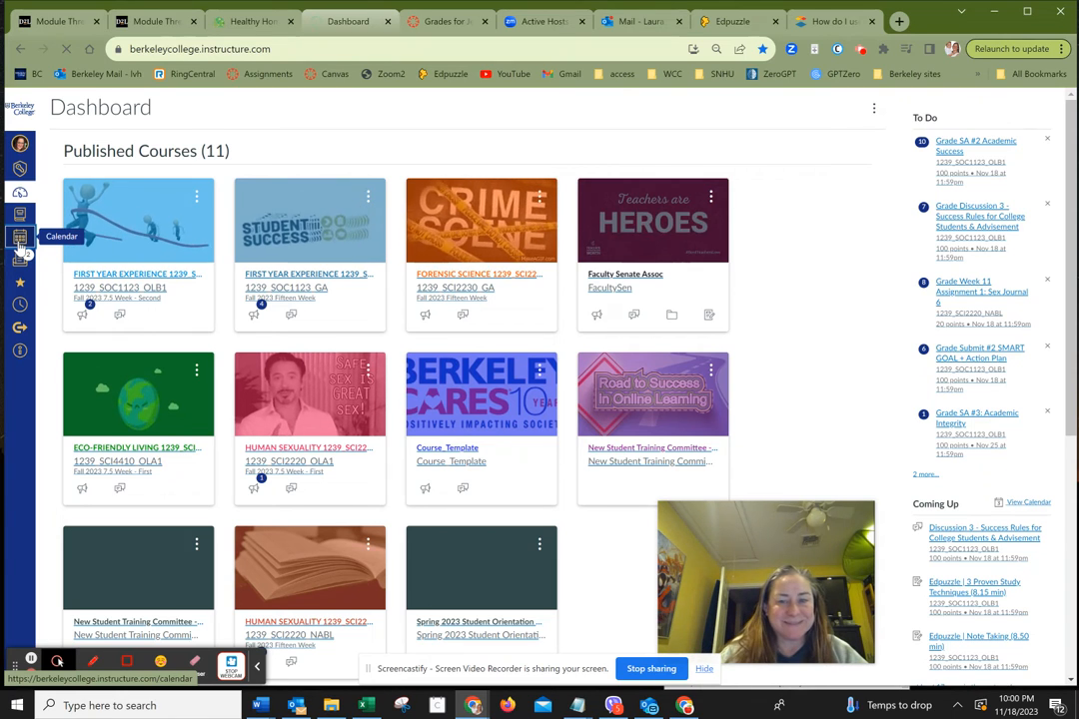
- Leave the course dashboard and go to the Calendar from the global navigation
{"action": "left_click", "coordinate": [20, 237]}
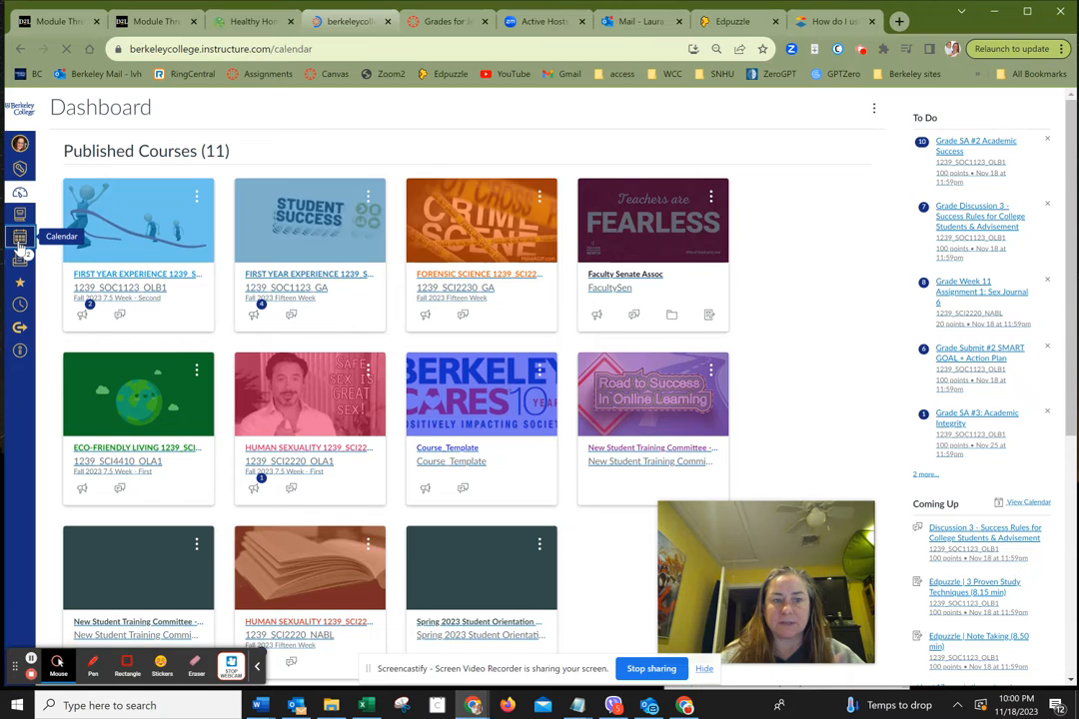
{"action": "left_click", "coordinate": [20, 238]}
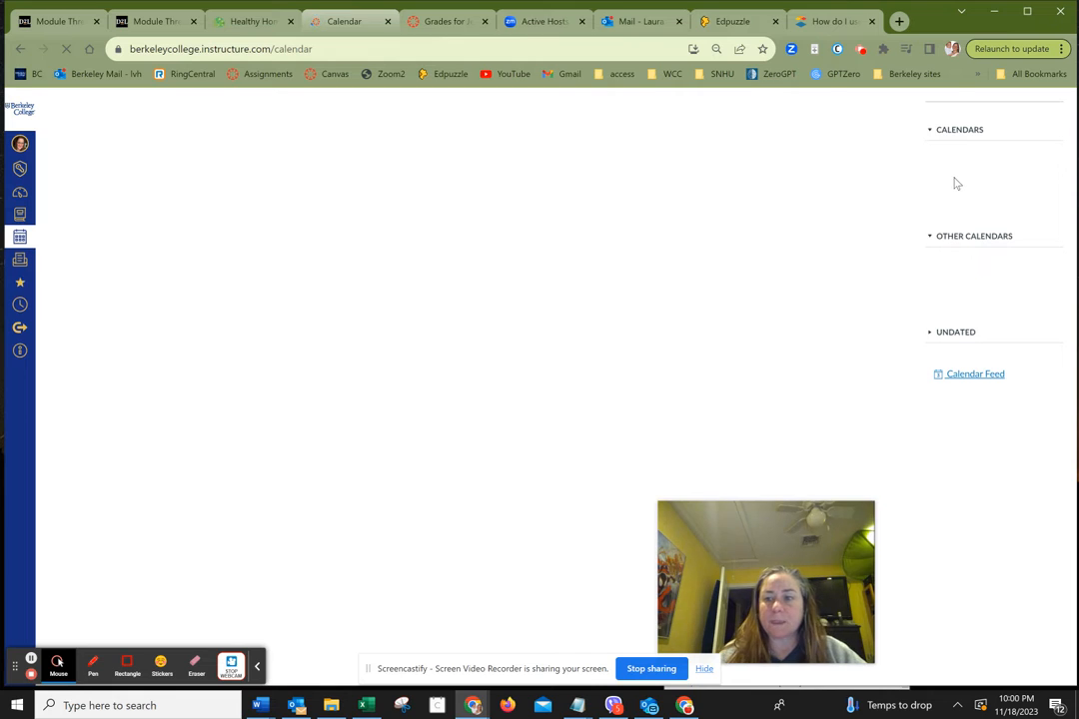
- Switch the calendar to Agenda view starting Nov 18, 2023, then return to the Month grid
{"action": "left_click", "coordinate": [843, 112]}
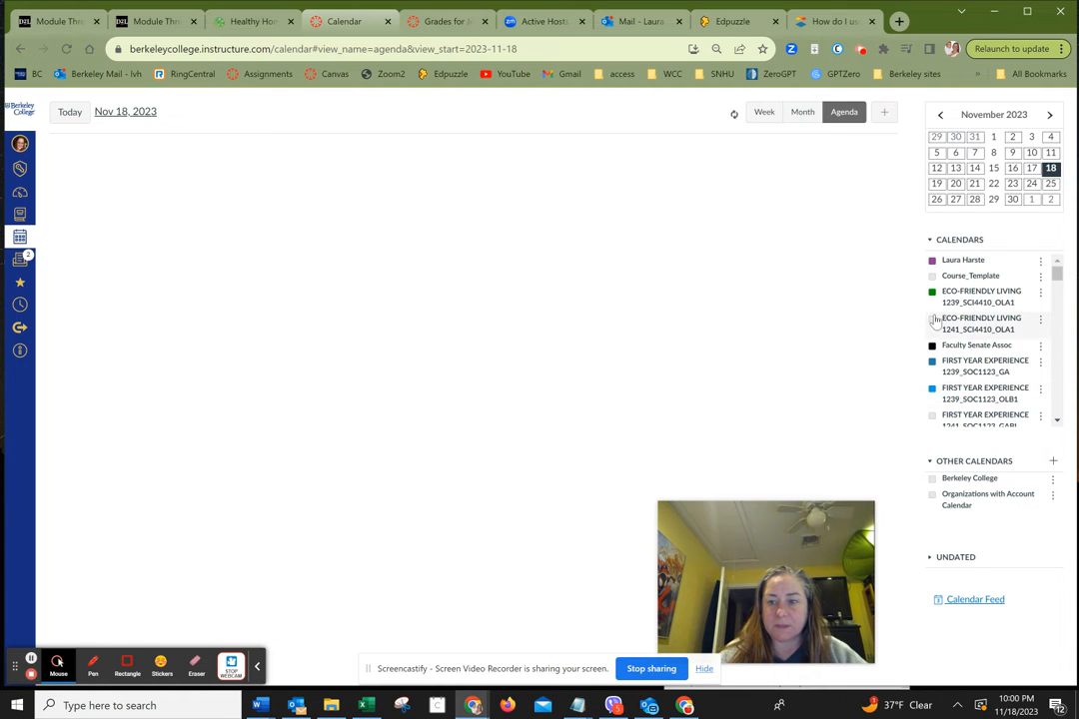
{"action": "left_click", "coordinate": [931, 318]}
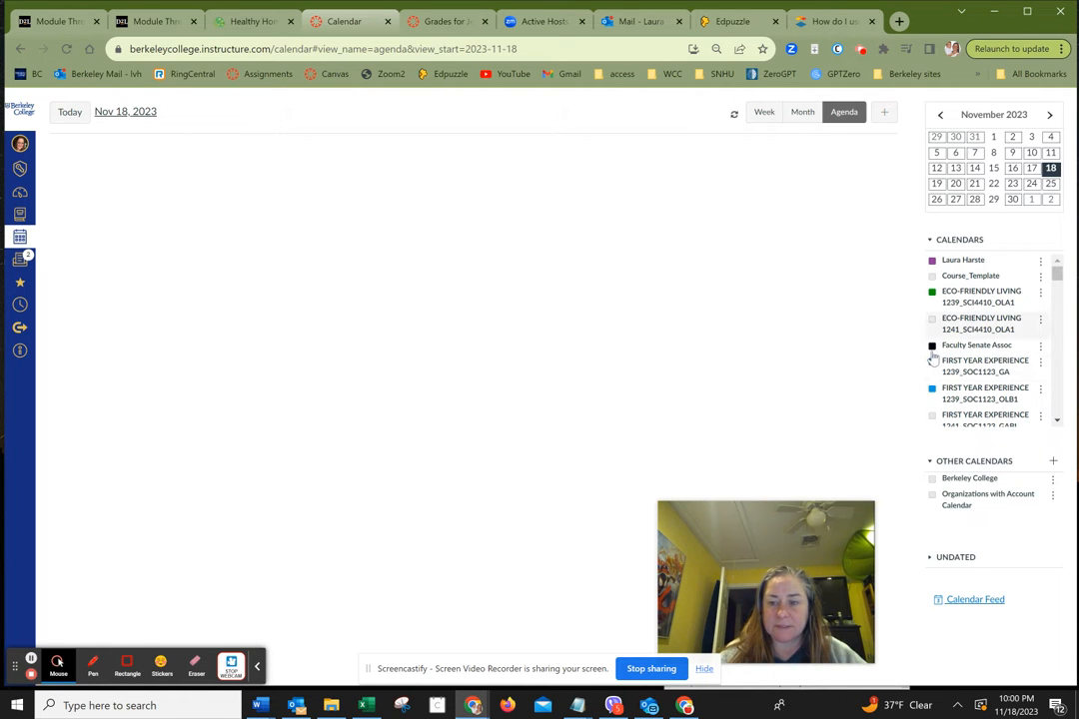
{"action": "left_click", "coordinate": [919, 390]}
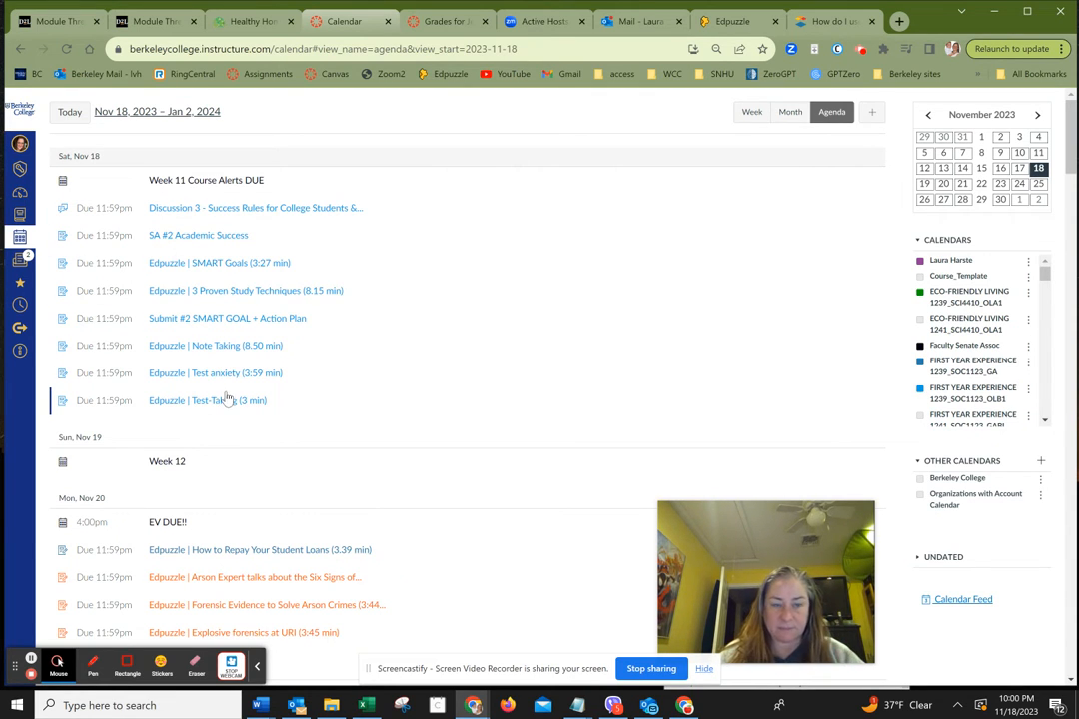
{"action": "mouse_move", "coordinate": [717, 188]}
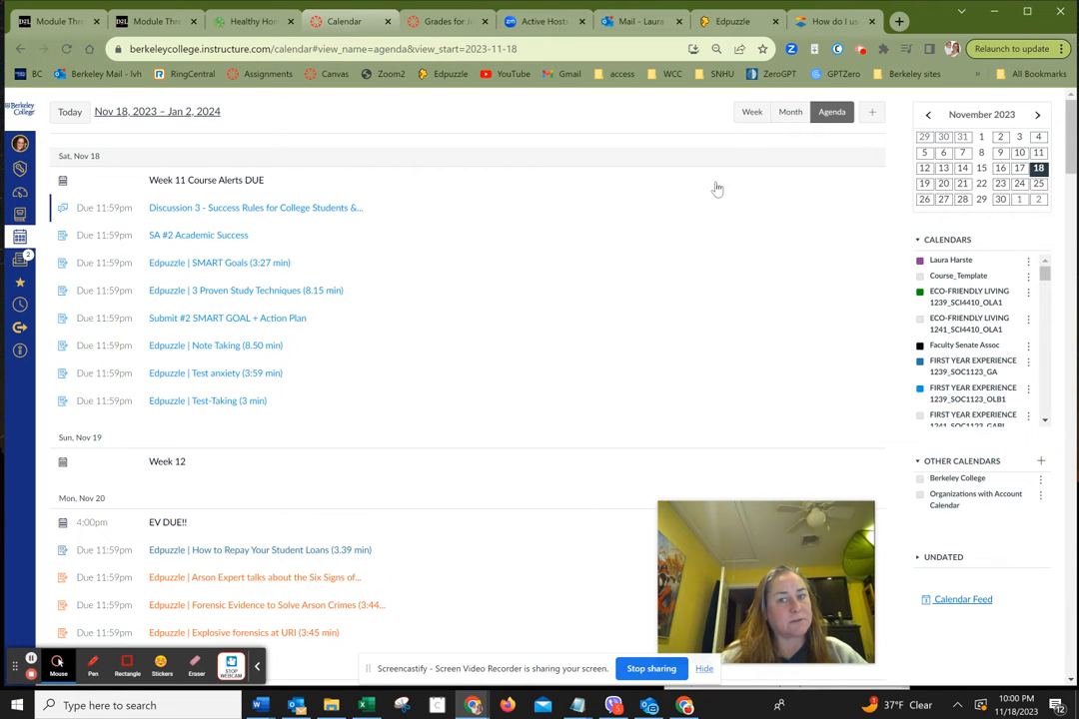
{"action": "left_click", "coordinate": [751, 112]}
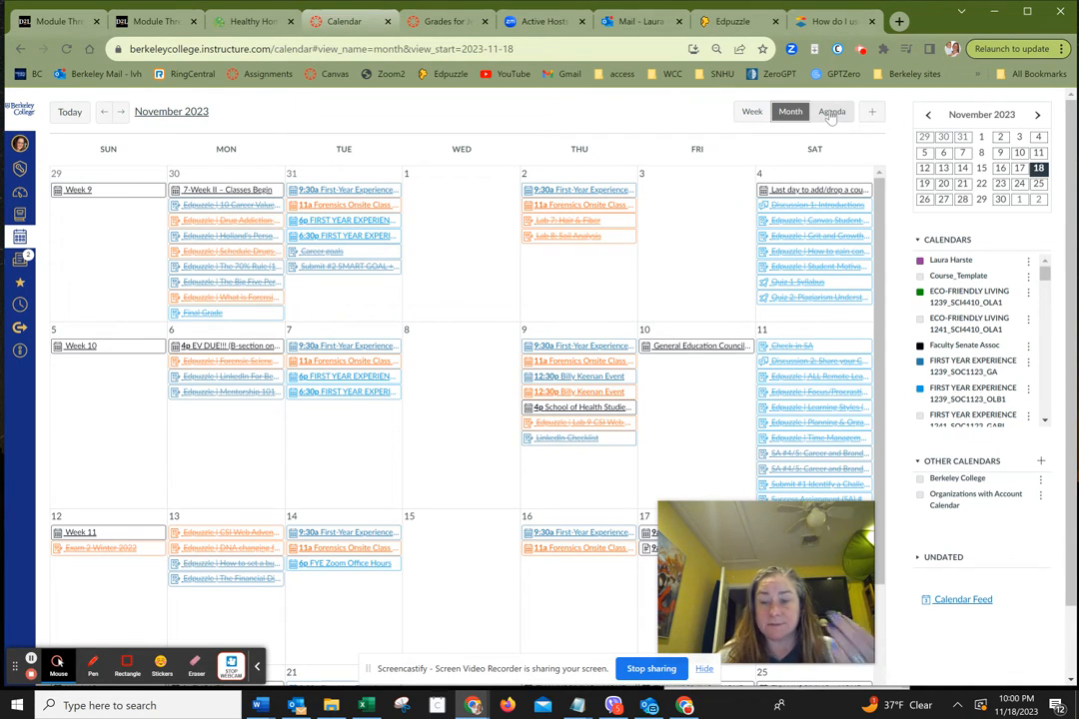
{"action": "left_click", "coordinate": [831, 112]}
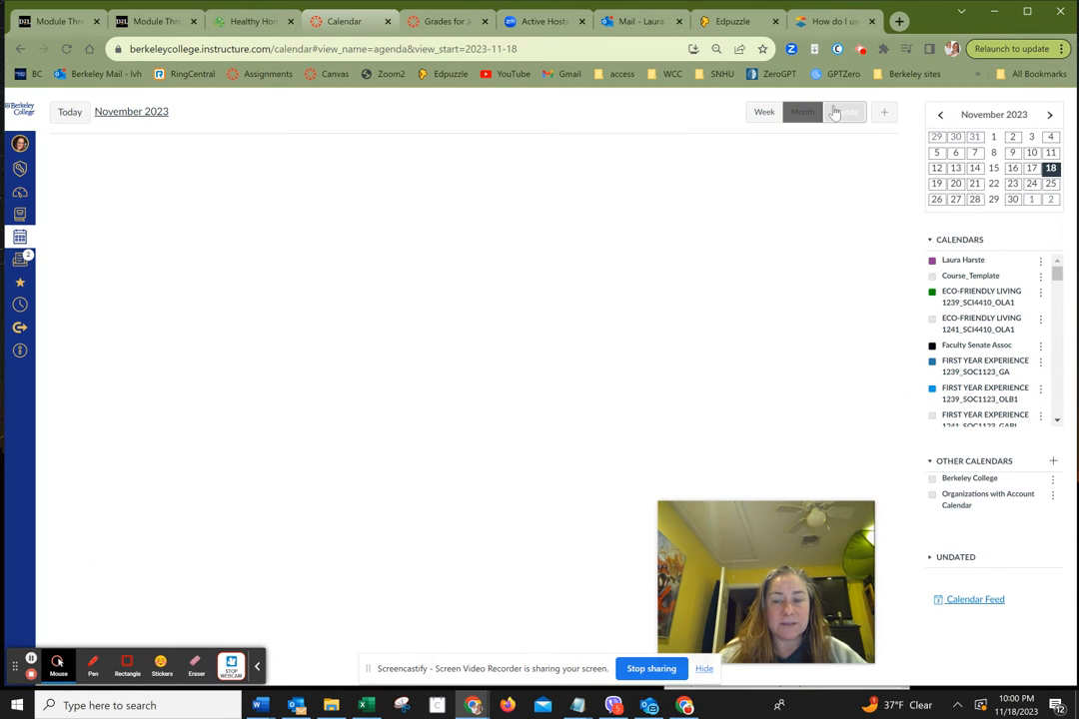
{"action": "left_click", "coordinate": [831, 112]}
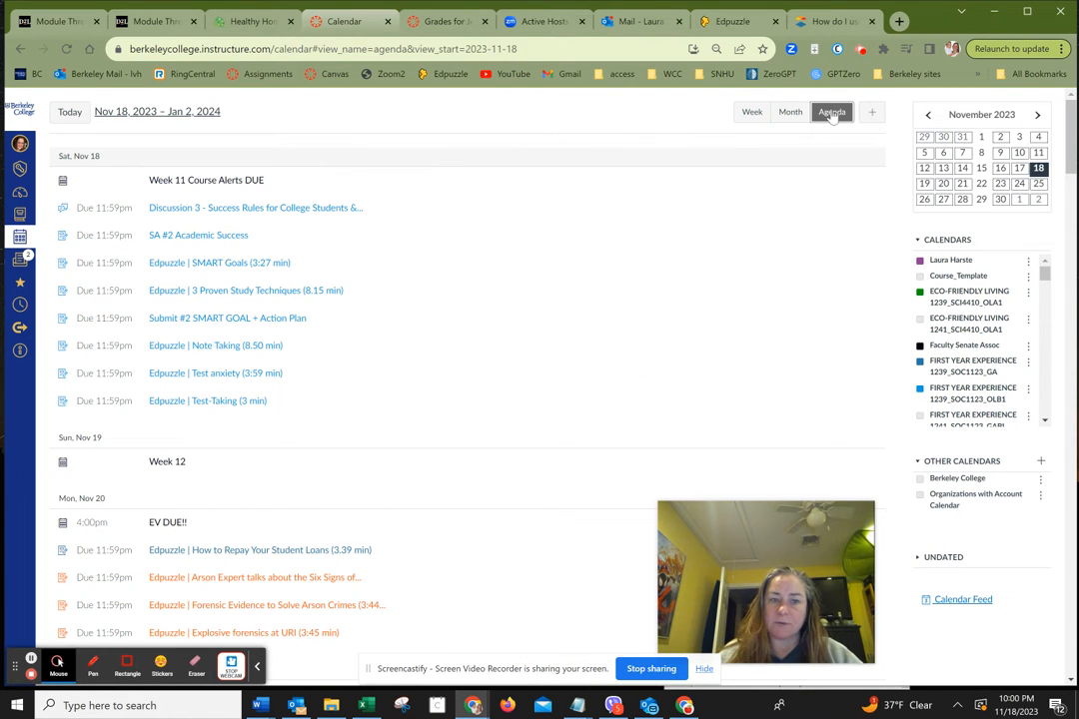
{"action": "mouse_move", "coordinate": [843, 139]}
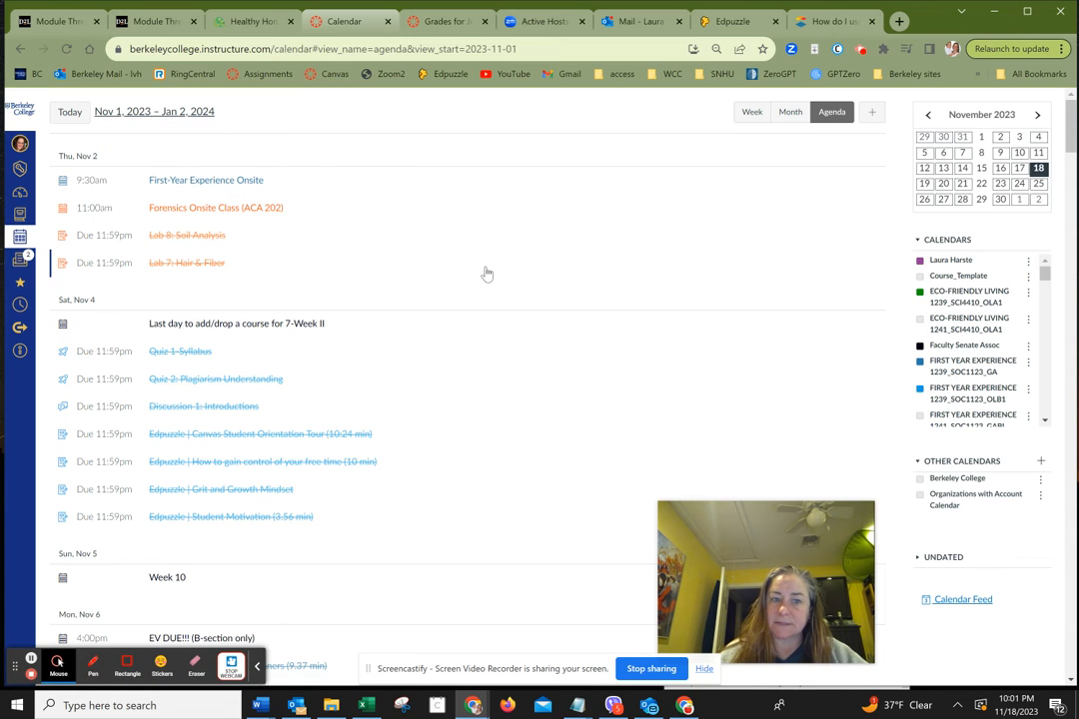
{"action": "mouse_move", "coordinate": [223, 264]}
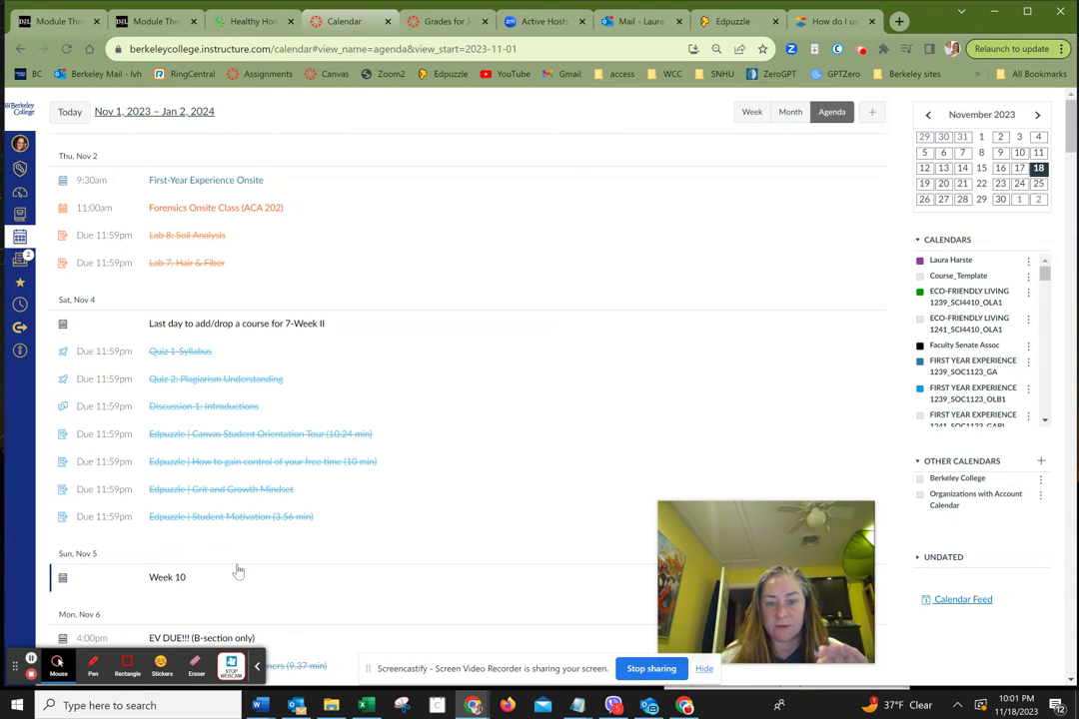
{"action": "mouse_move", "coordinate": [88, 292]}
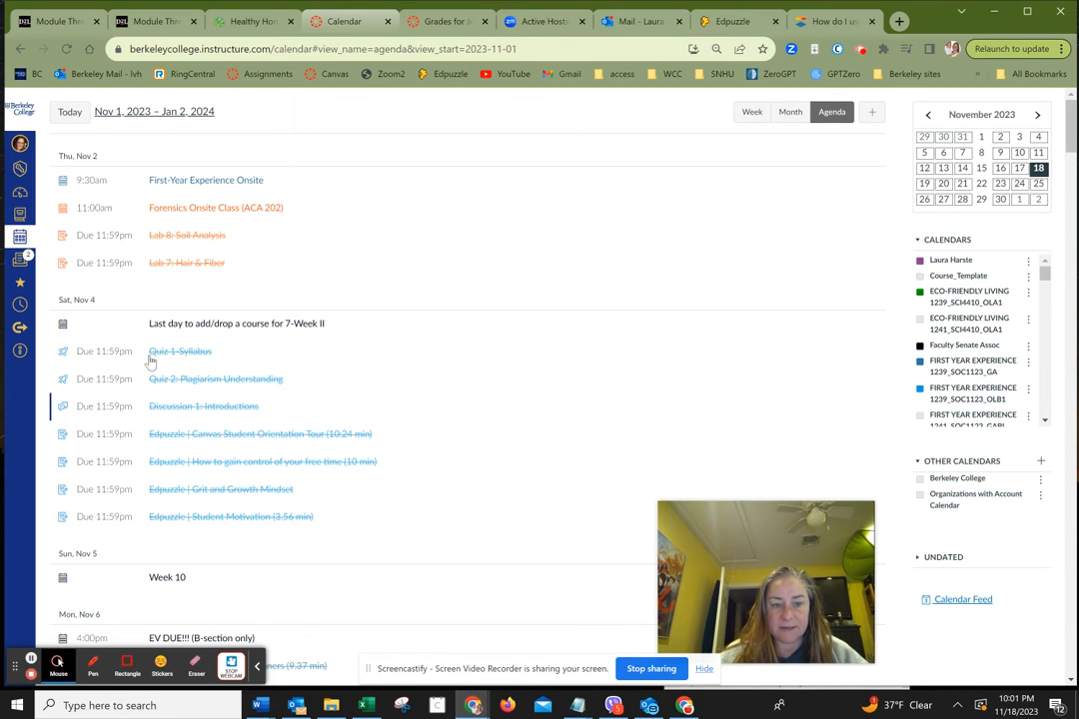
{"action": "mouse_move", "coordinate": [536, 528]}
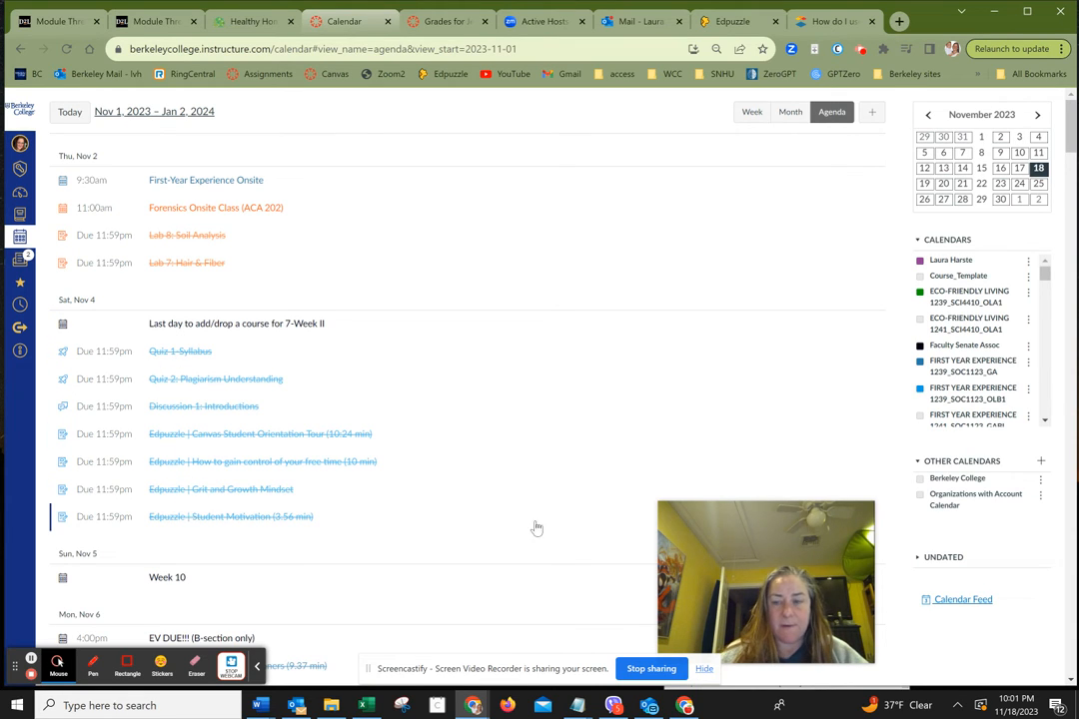
{"action": "scroll", "scroll_direction": "down", "scroll_amount": 3}
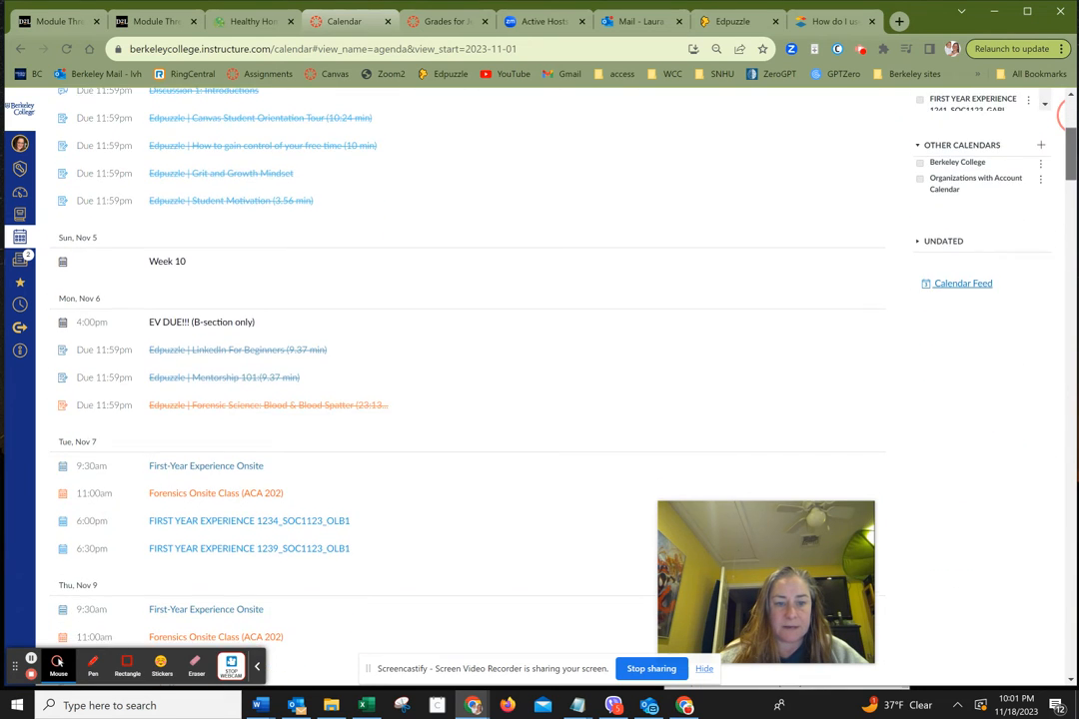
{"action": "scroll", "scroll_direction": "down", "scroll_amount": 3}
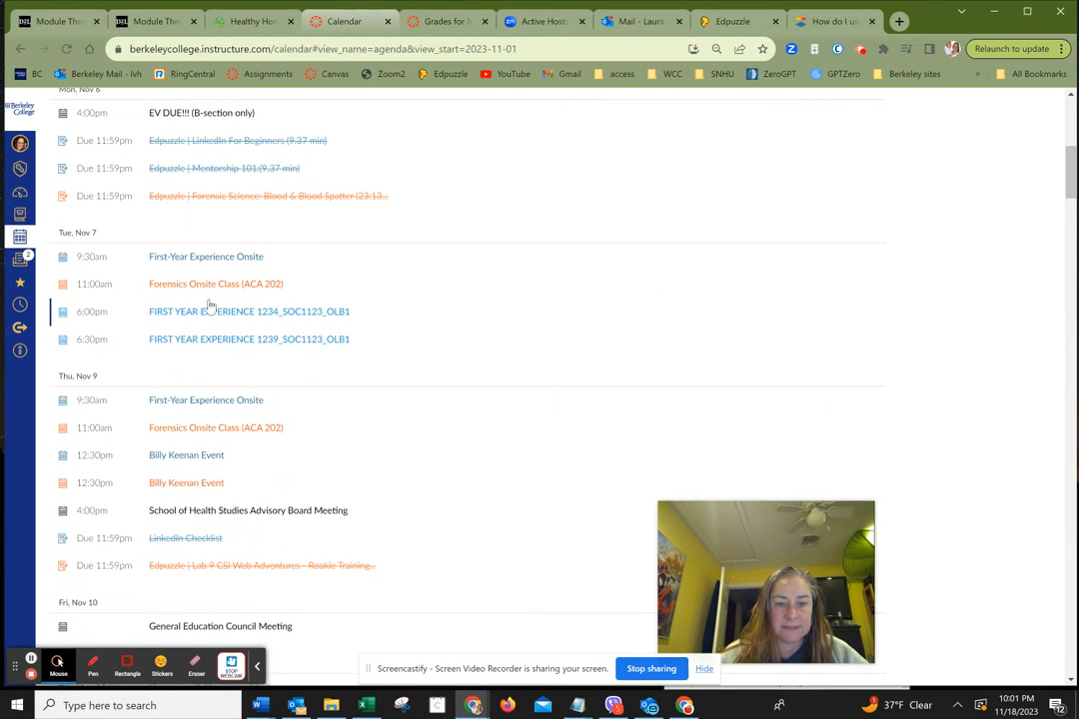
{"action": "mouse_move", "coordinate": [187, 523]}
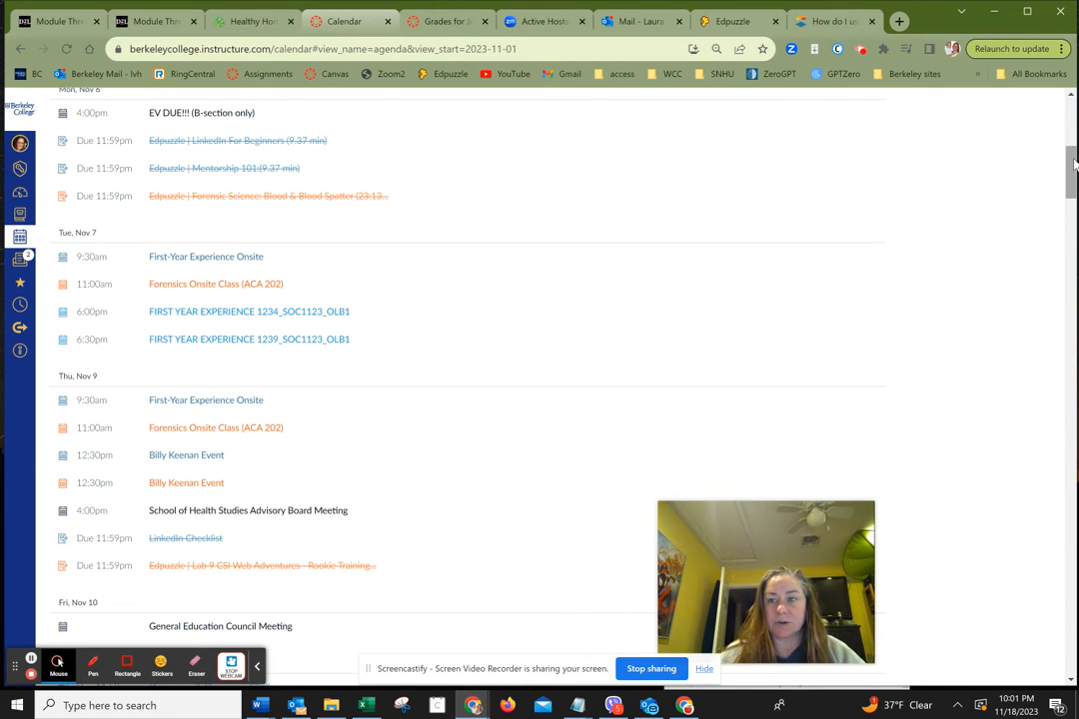
{"action": "scroll", "scroll_direction": "down", "scroll_amount": 3}
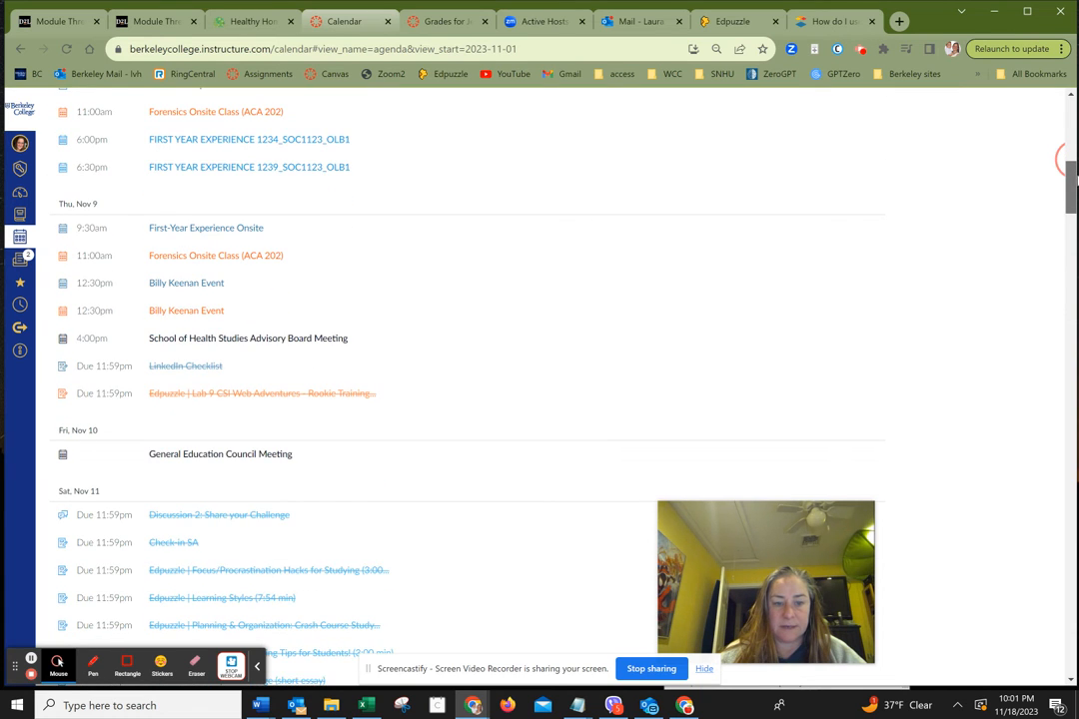
{"action": "scroll", "scroll_direction": "down", "scroll_amount": 3}
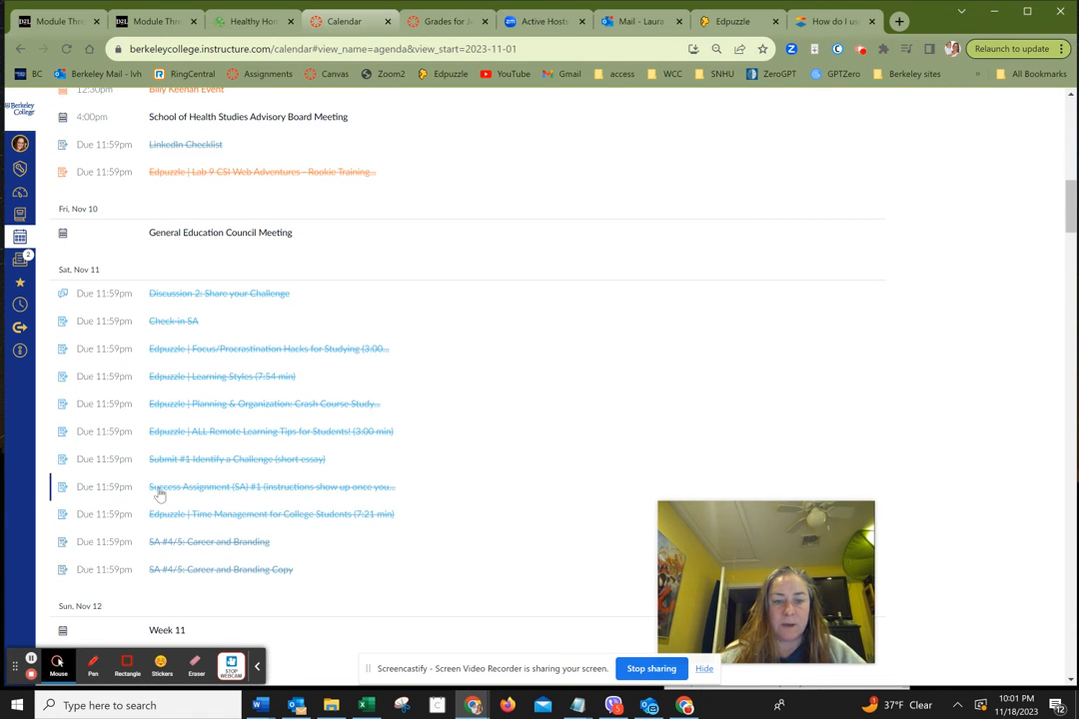
{"action": "mouse_move", "coordinate": [269, 458]}
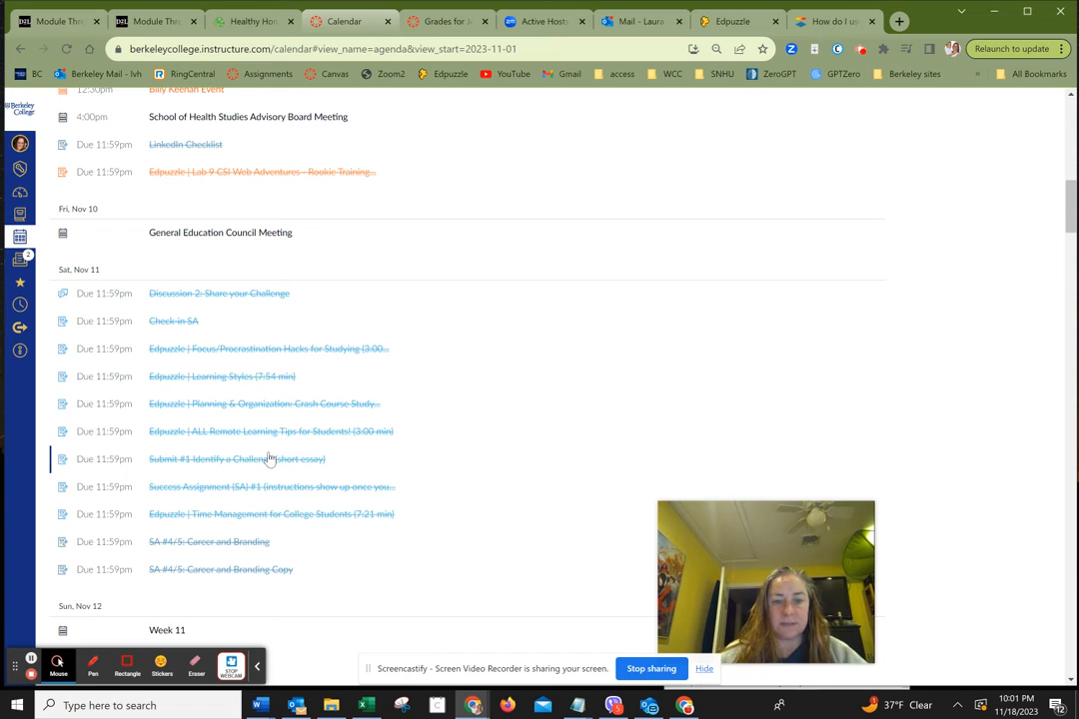
{"action": "mouse_move", "coordinate": [276, 431]}
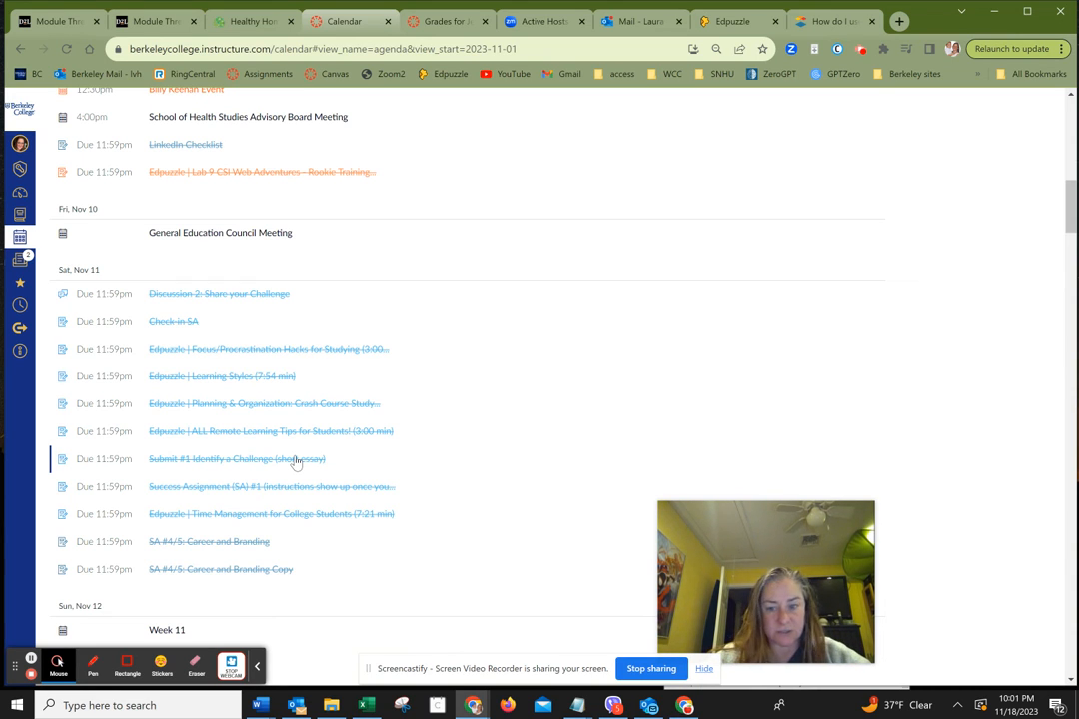
{"action": "mouse_move", "coordinate": [237, 292]}
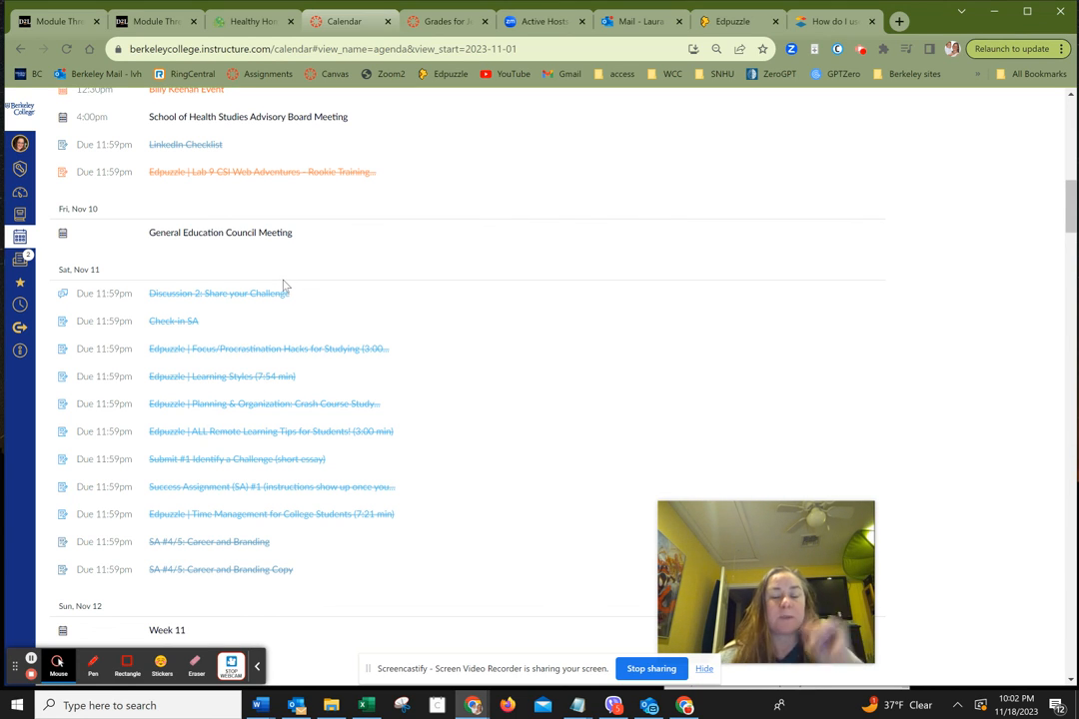
{"action": "mouse_move", "coordinate": [592, 472]}
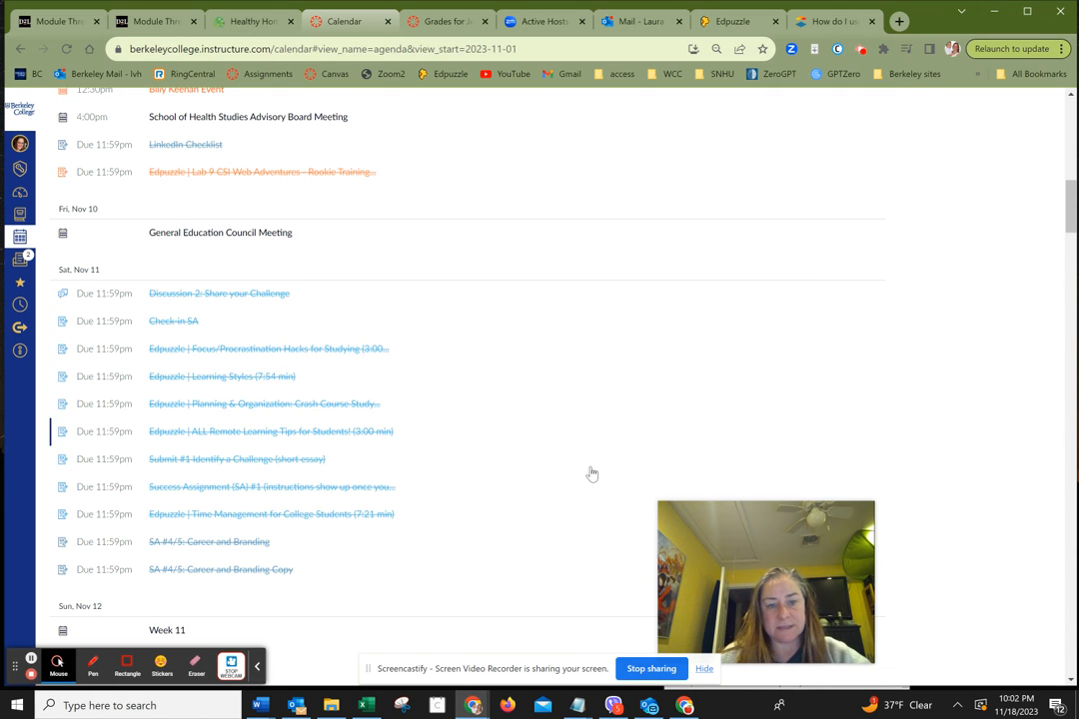
{"action": "mouse_move", "coordinate": [596, 475]}
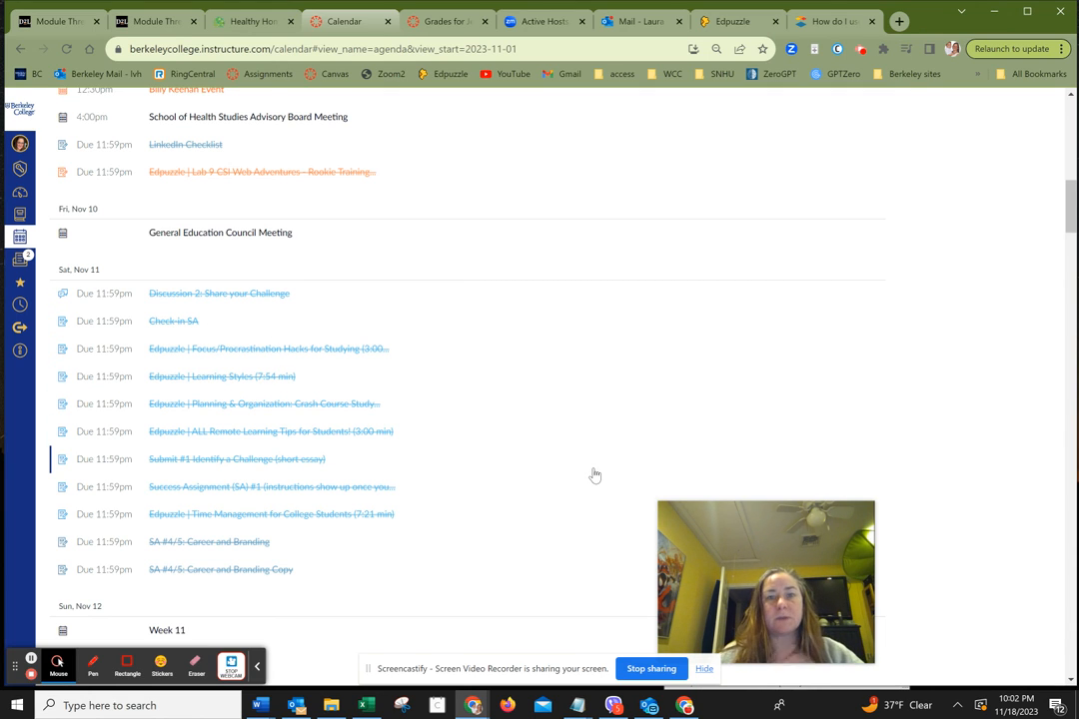